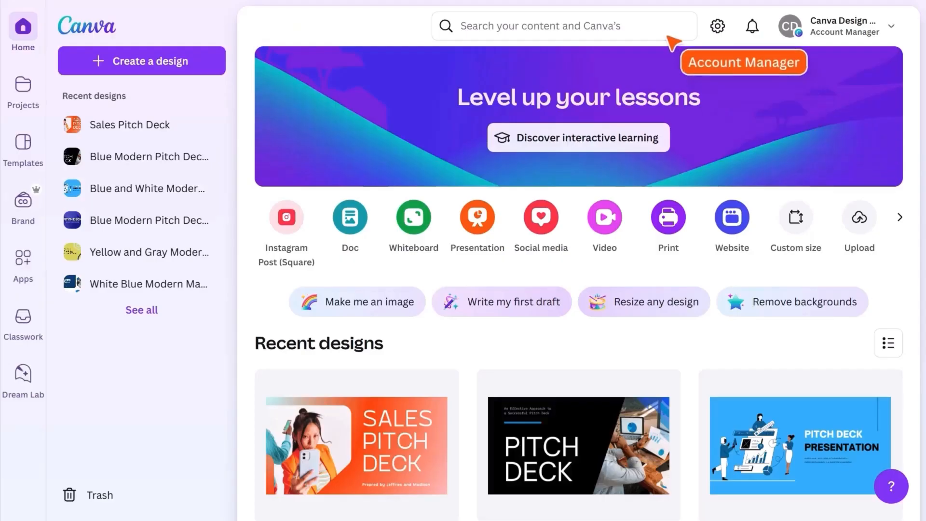
# Step: Create a new blank landscape video design
pyautogui.click(560, 26)
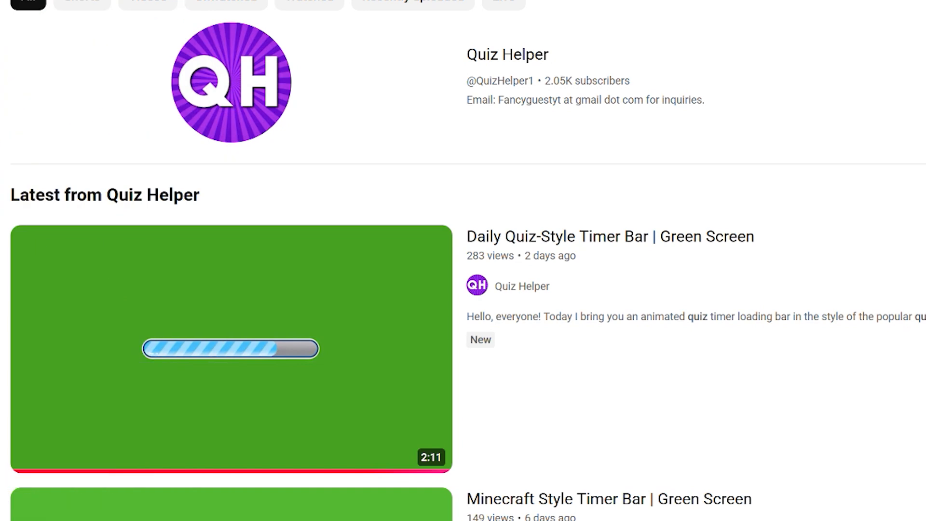
pyautogui.scroll(-3)
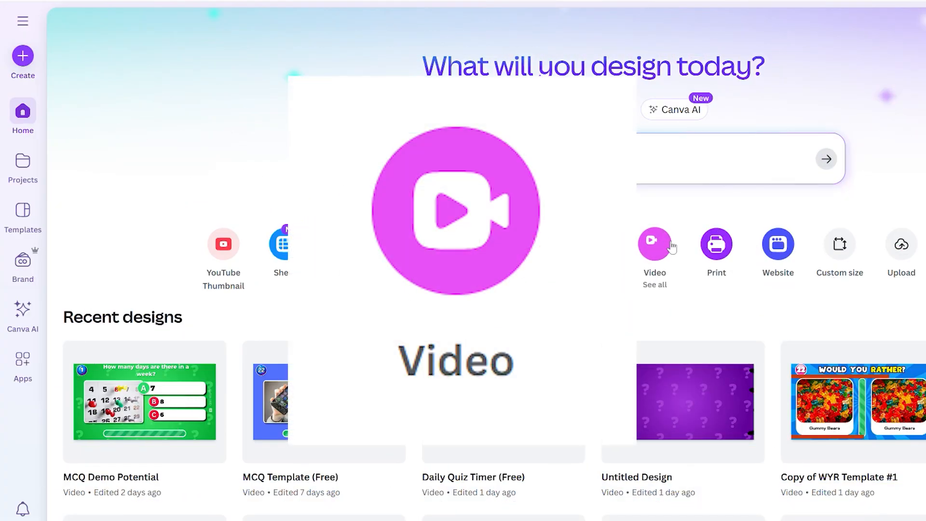
pyautogui.click(655, 243)
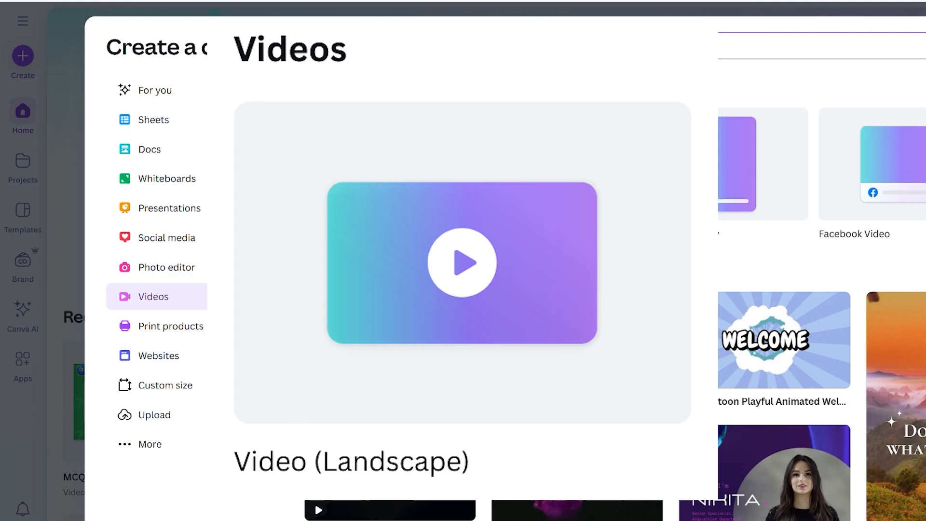
pyautogui.click(461, 262)
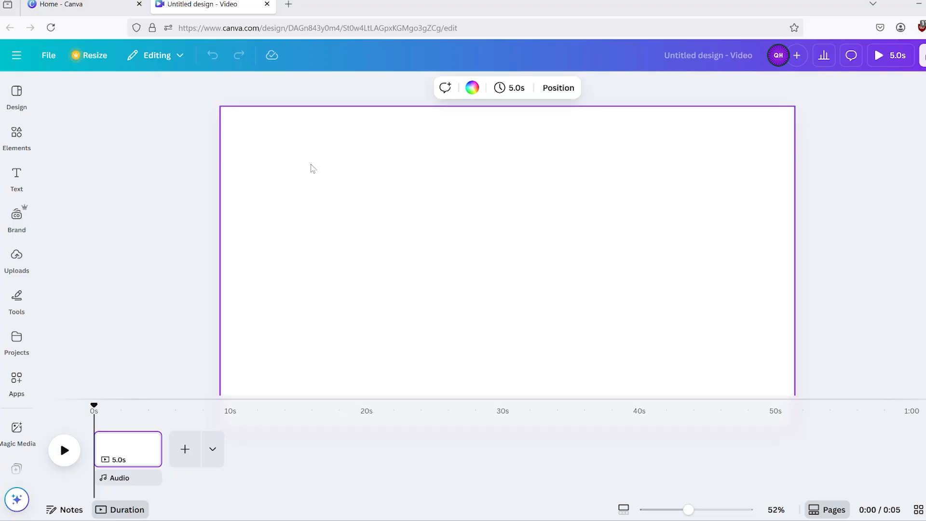
# Step: Fill the page background with light blue
pyautogui.click(472, 87)
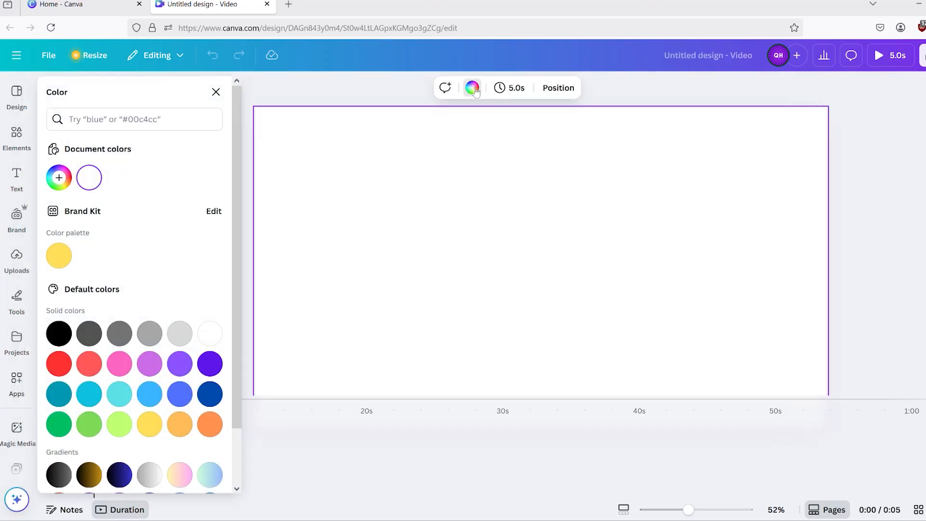
pyautogui.click(149, 393)
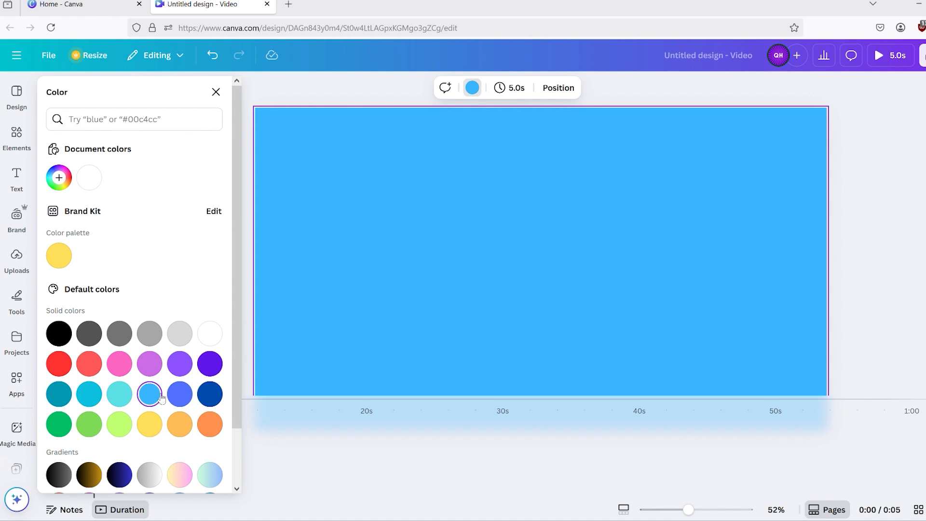
pyautogui.click(216, 92)
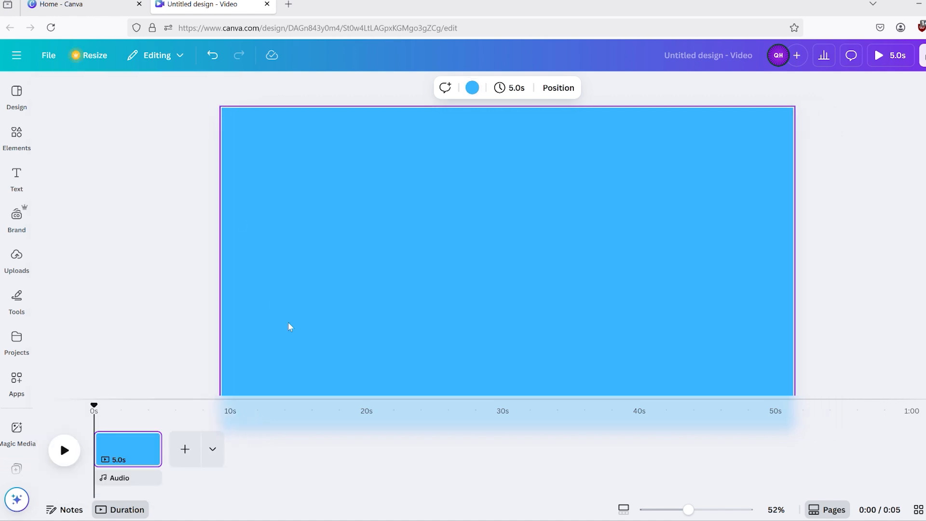
pyautogui.click(289, 326)
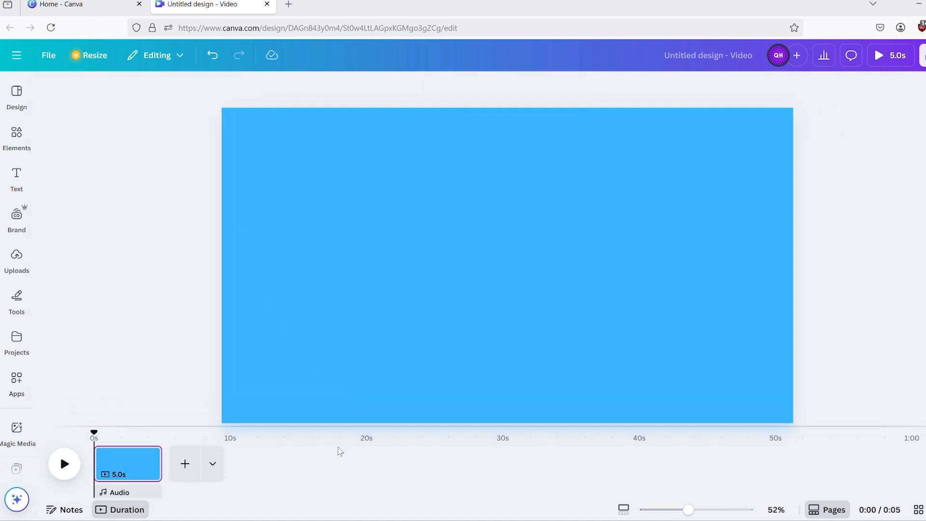
# Step: Search the Elements library for 'square' to get a rectangle for the pill
pyautogui.click(16, 137)
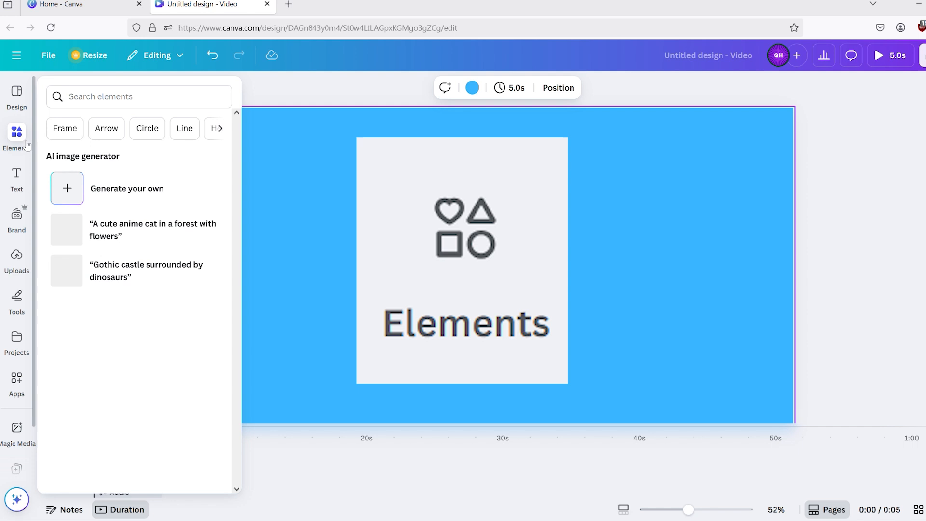
pyautogui.click(139, 96)
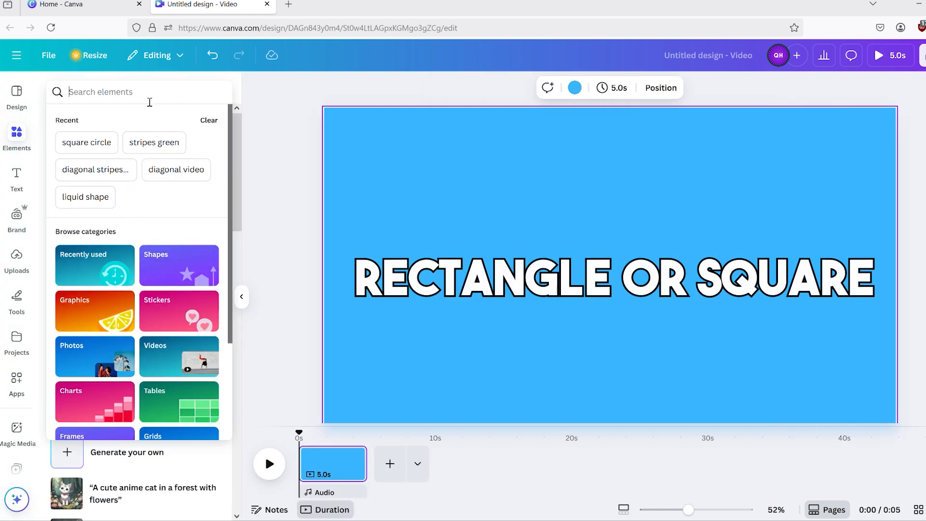
pyautogui.write('s')
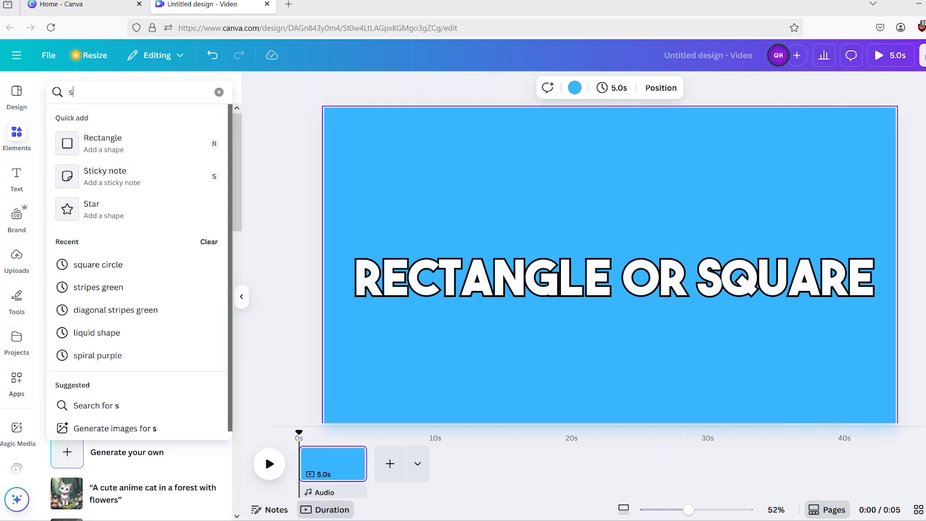
pyautogui.write('quare')
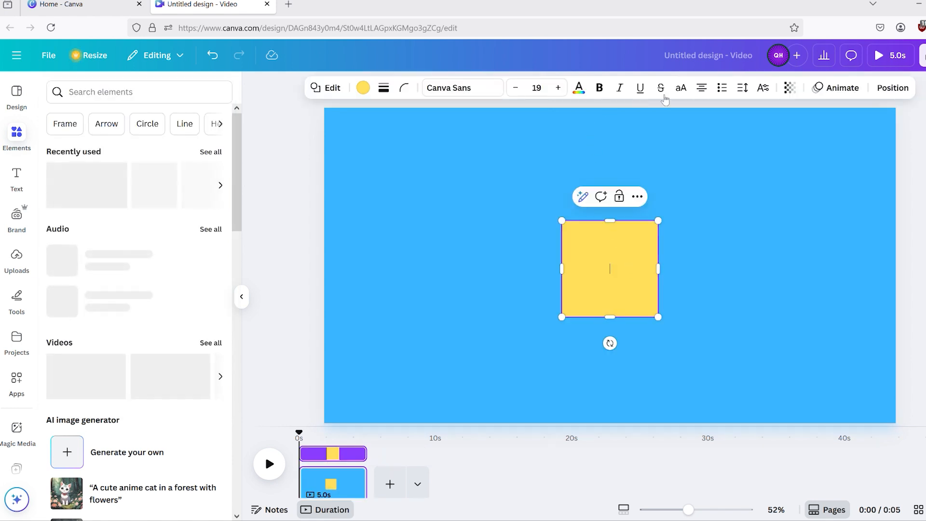
pyautogui.click(404, 88)
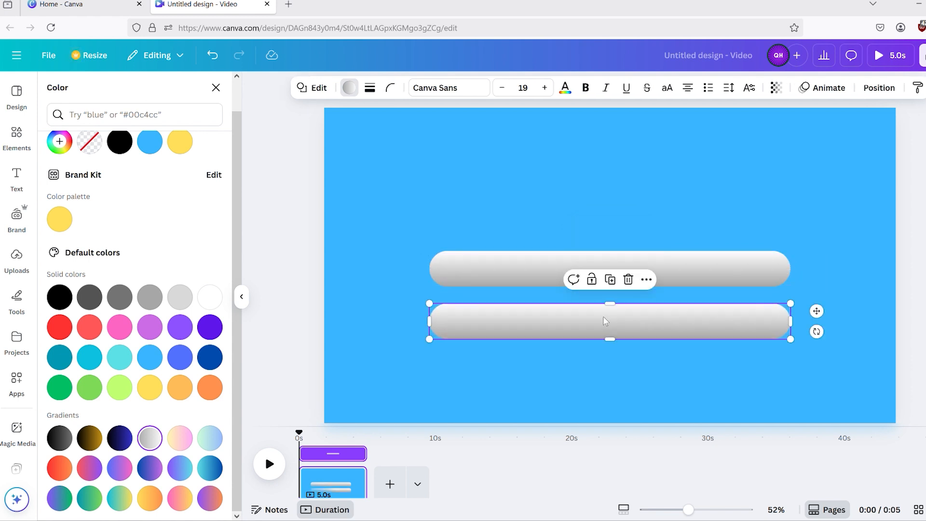
# Step: Give the lower pill a transparent fill and a white border of weight 10
pyautogui.click(17, 136)
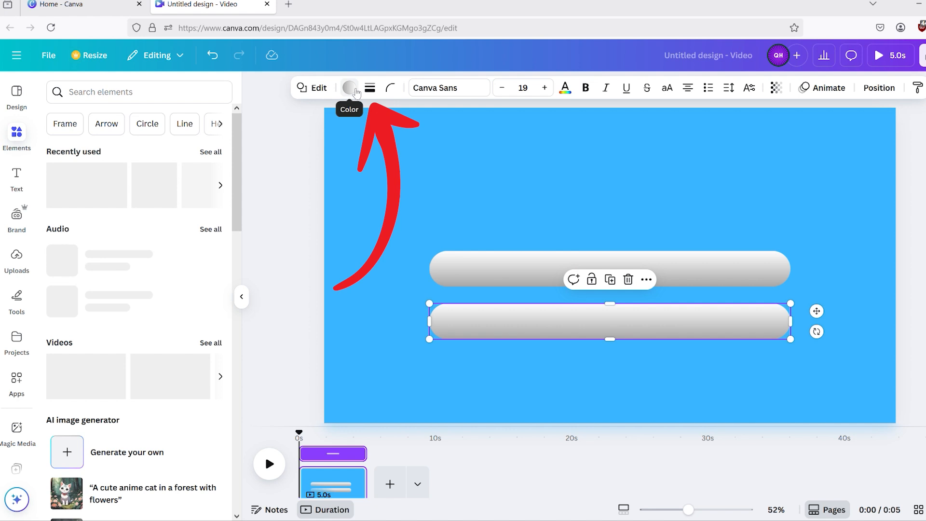
pyautogui.click(370, 87)
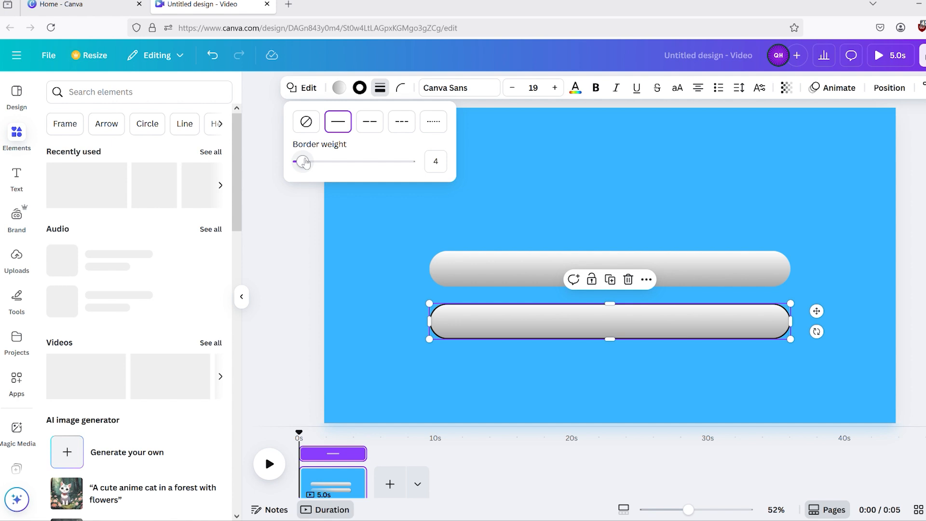
pyautogui.moveTo(302, 161); pyautogui.dragTo(313, 161)
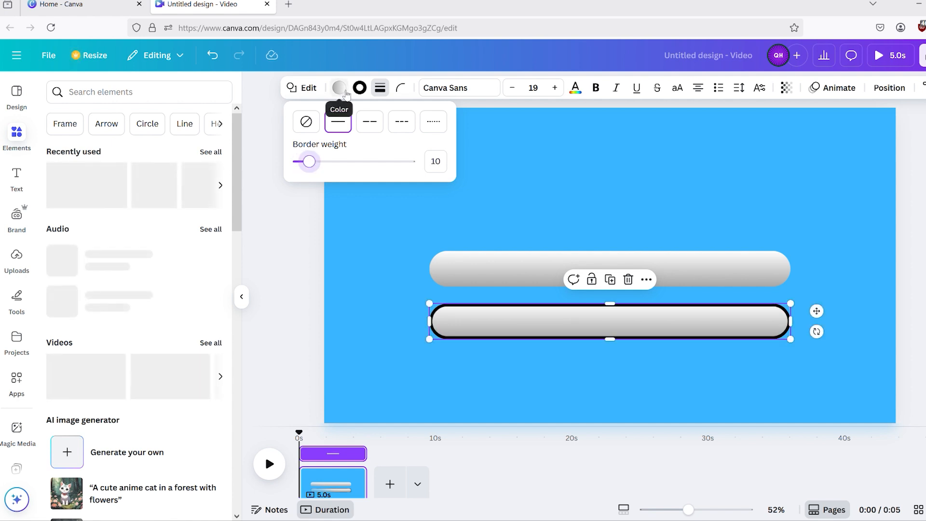
pyautogui.click(339, 88)
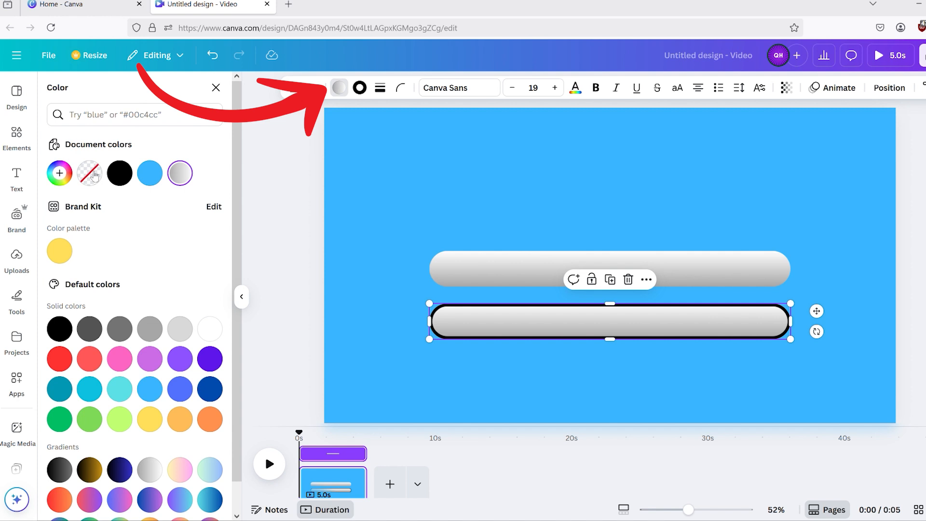
pyautogui.click(89, 172)
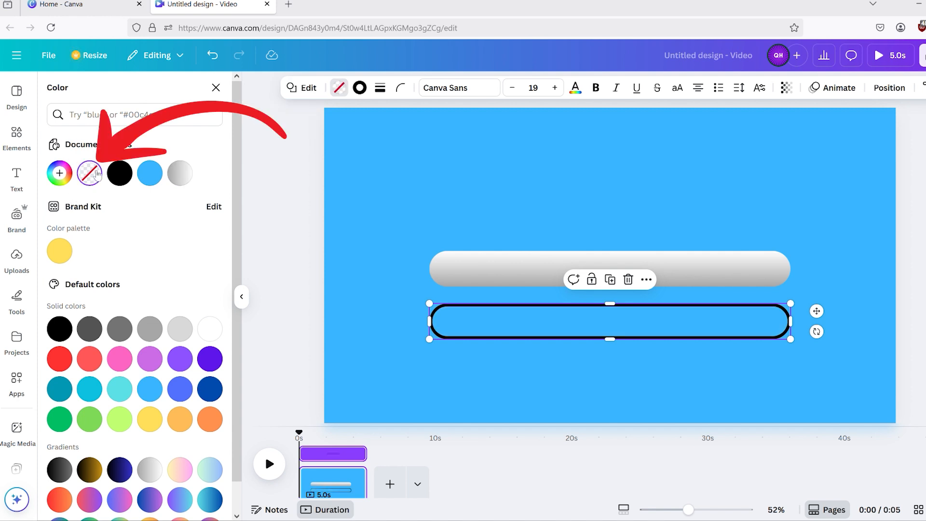
pyautogui.click(359, 87)
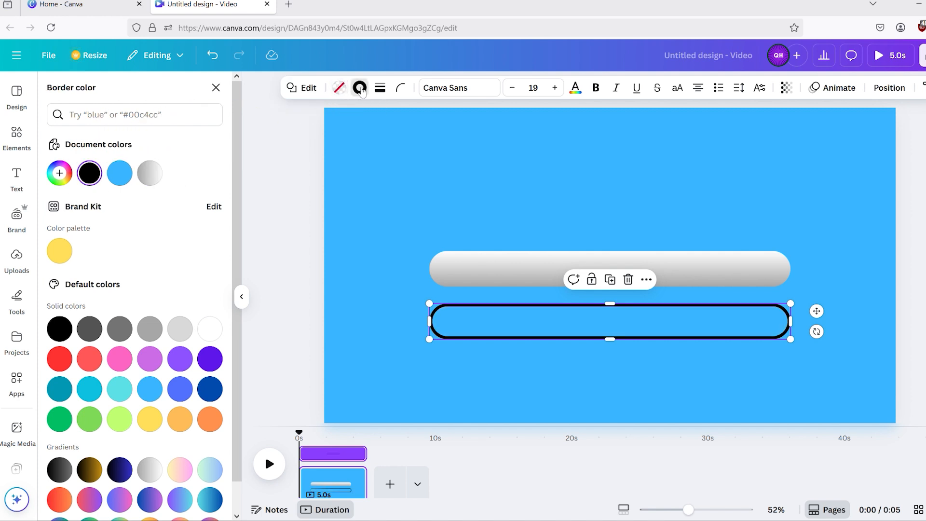
pyautogui.moveTo(210, 329)
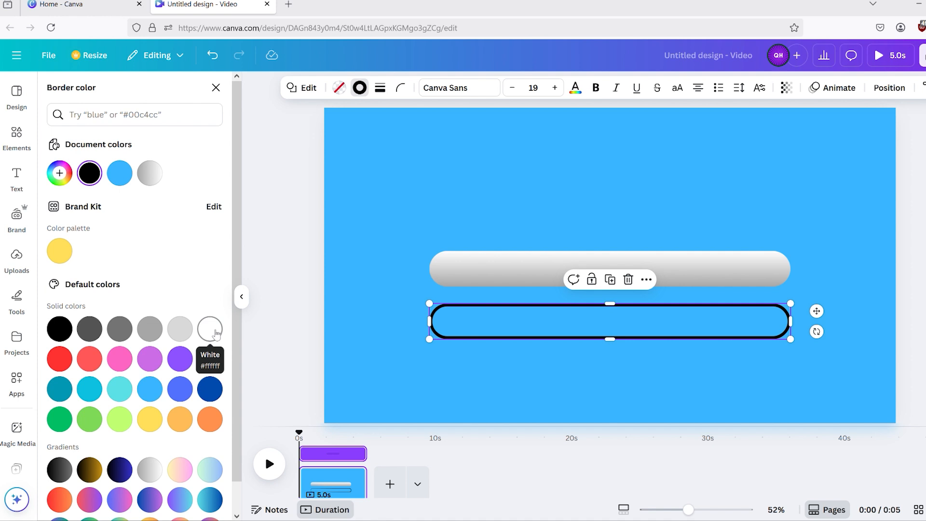
pyautogui.click(209, 328)
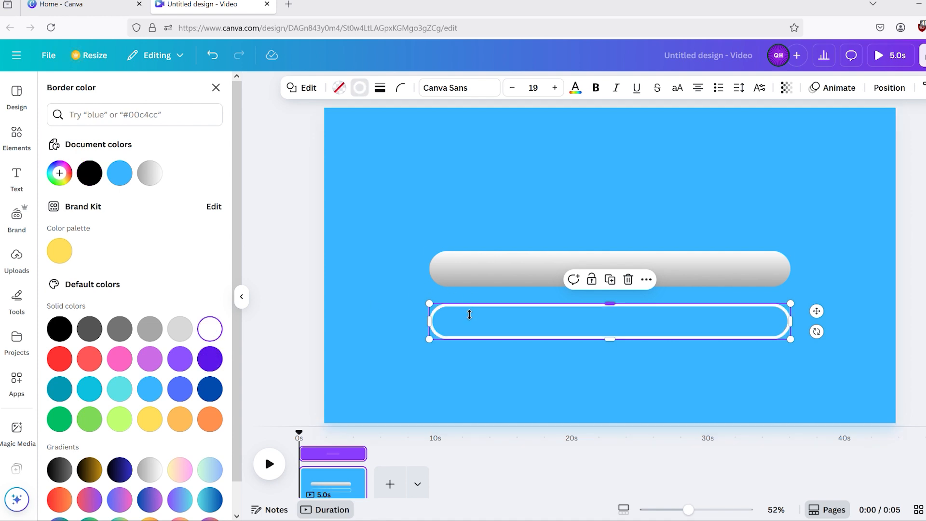
pyautogui.click(17, 136)
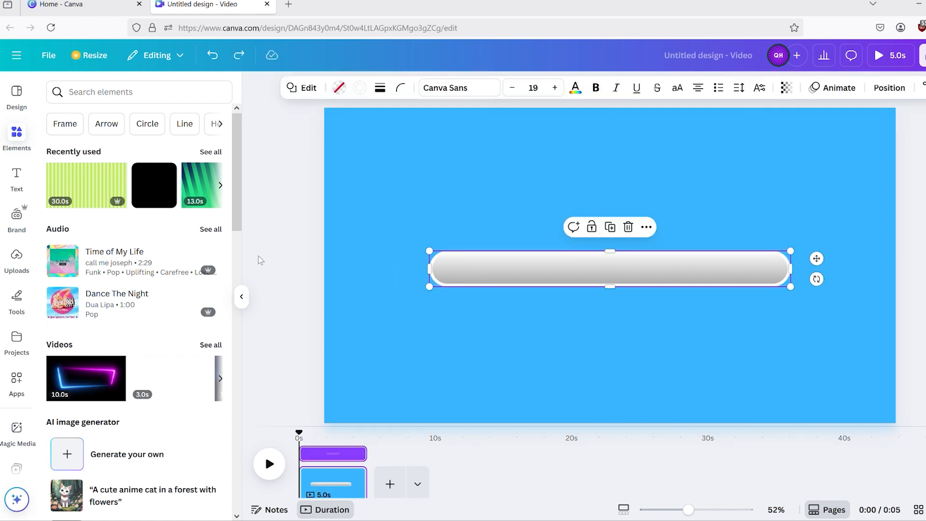
# Step: Search Elements for 'green stripes' and add the diagonal stripes video to the page
pyautogui.click(138, 92)
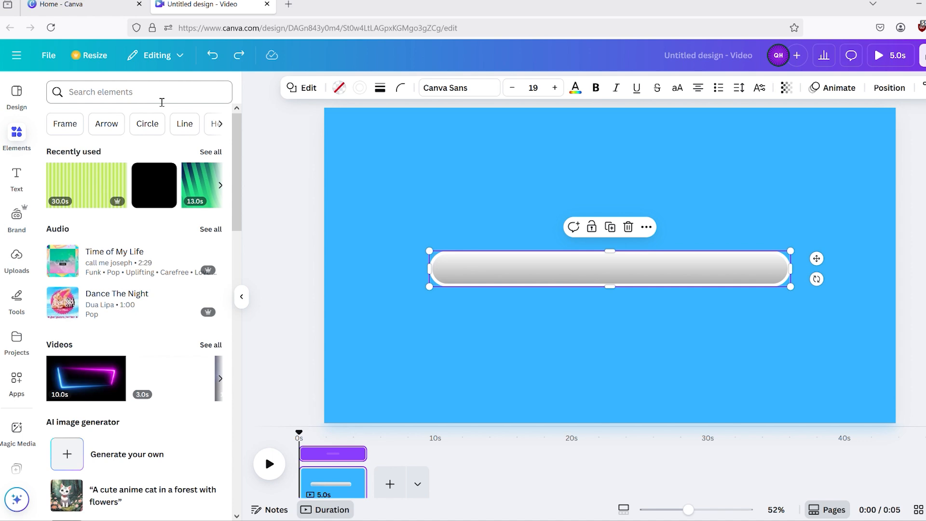
pyautogui.click(139, 92)
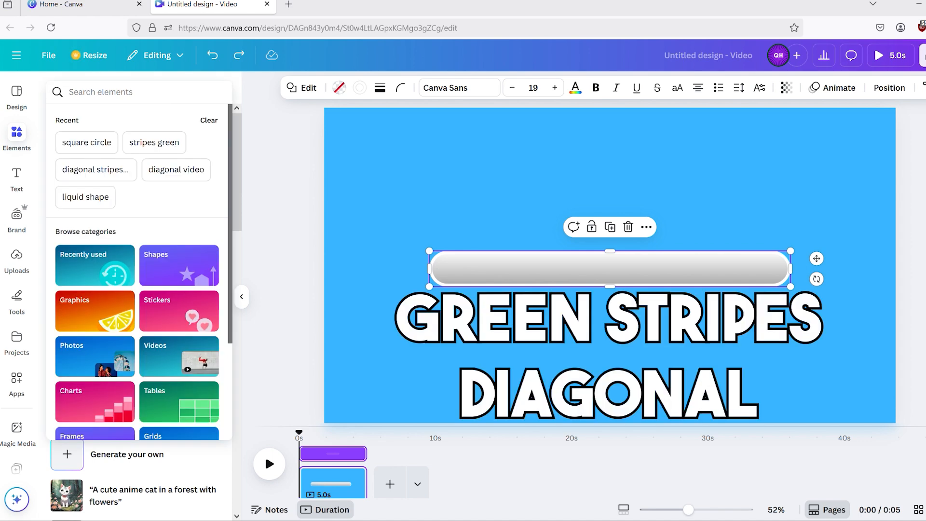
pyautogui.write('green stripes video')
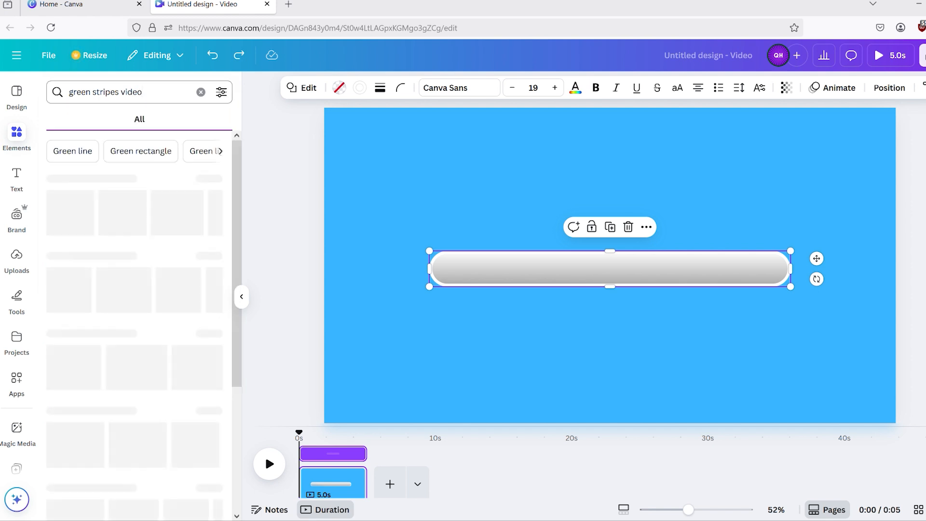
pyautogui.click(201, 92)
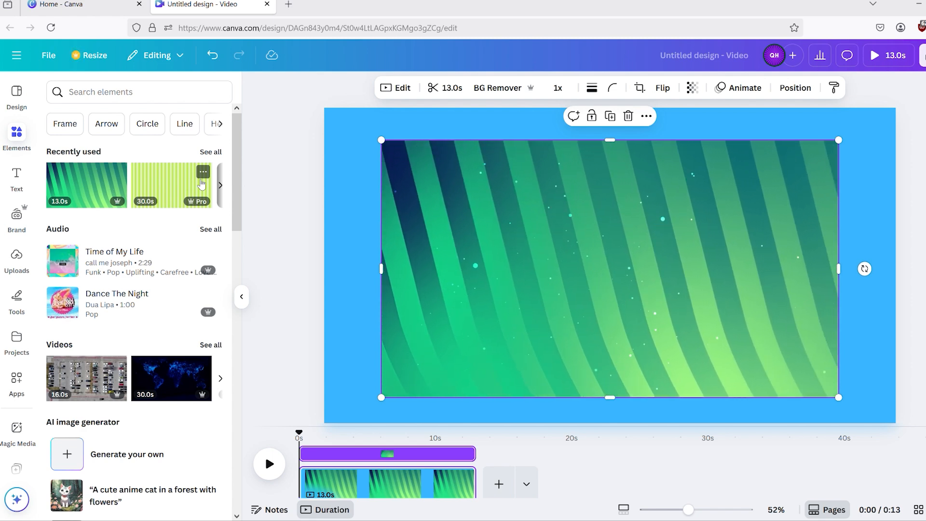
pyautogui.click(612, 87)
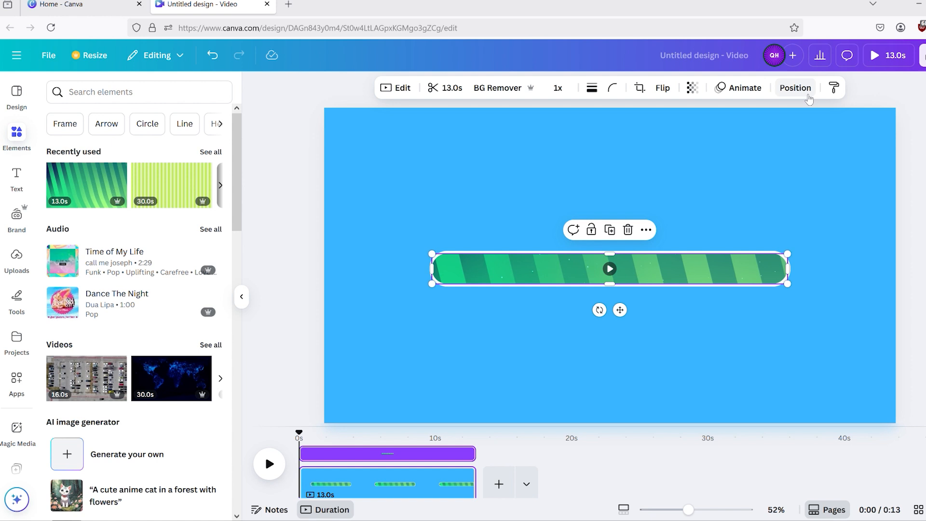
# Step: In the Layers list, move the white outline pill above the striped video
pyautogui.click(795, 87)
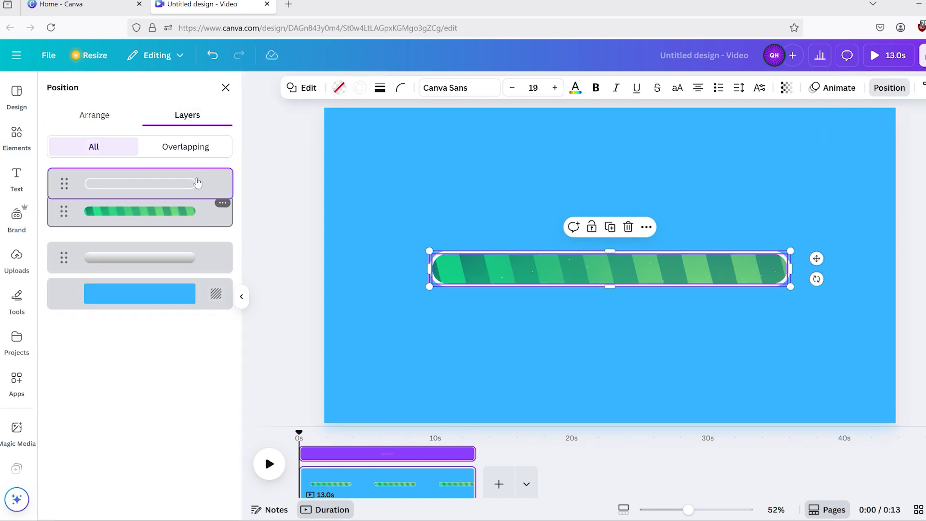
pyautogui.click(139, 184)
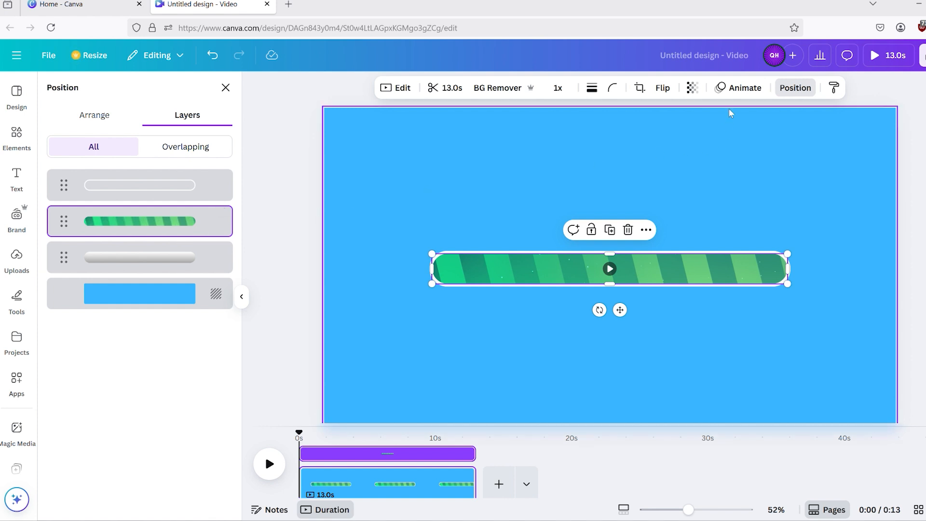
pyautogui.moveTo(744, 87)
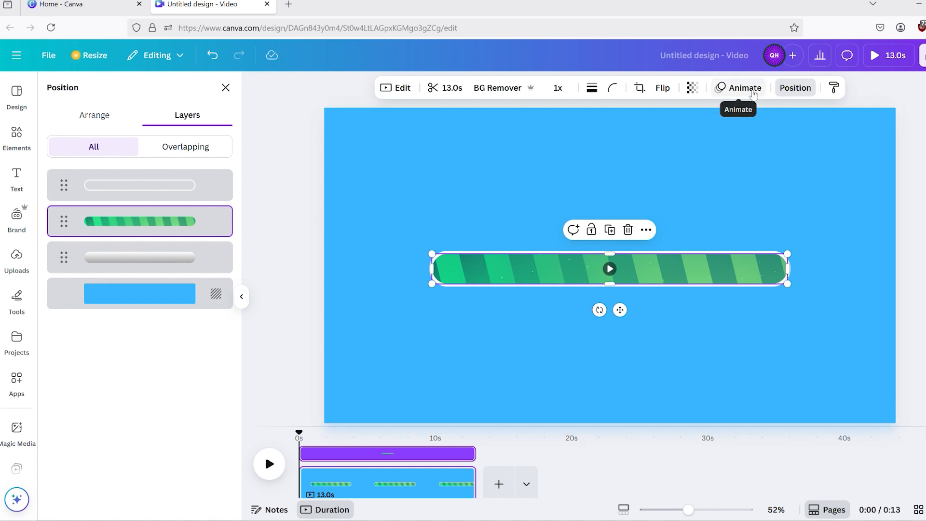
# Step: Give the striped video a custom steady-pace movement animation at slightly higher speed
pyautogui.click(743, 87)
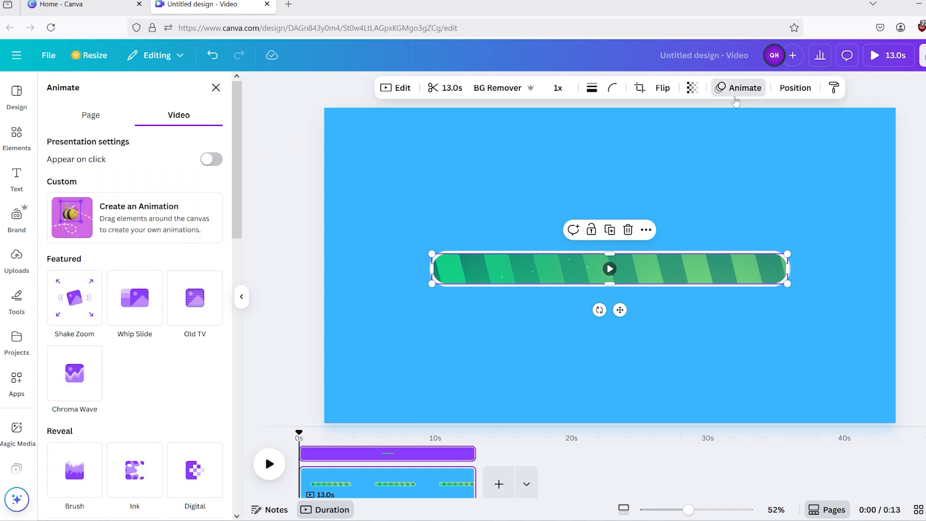
pyautogui.click(138, 218)
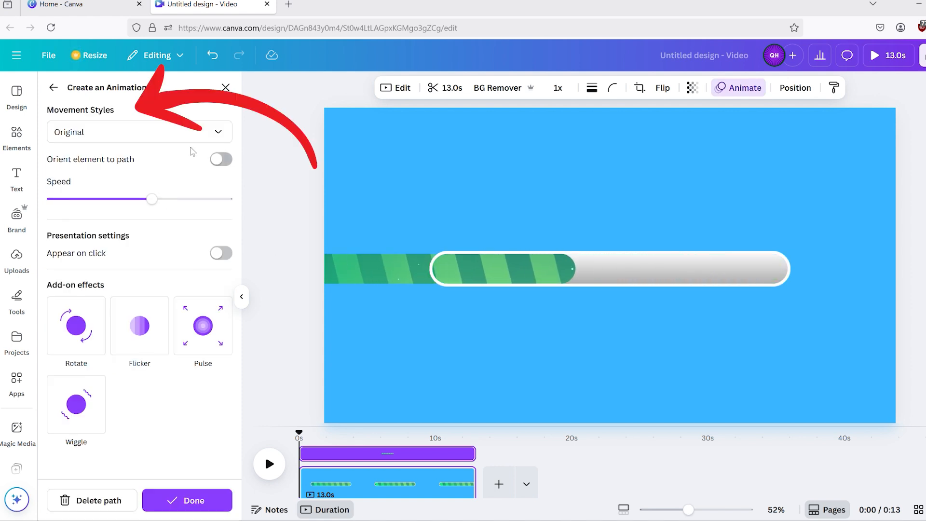
pyautogui.click(140, 132)
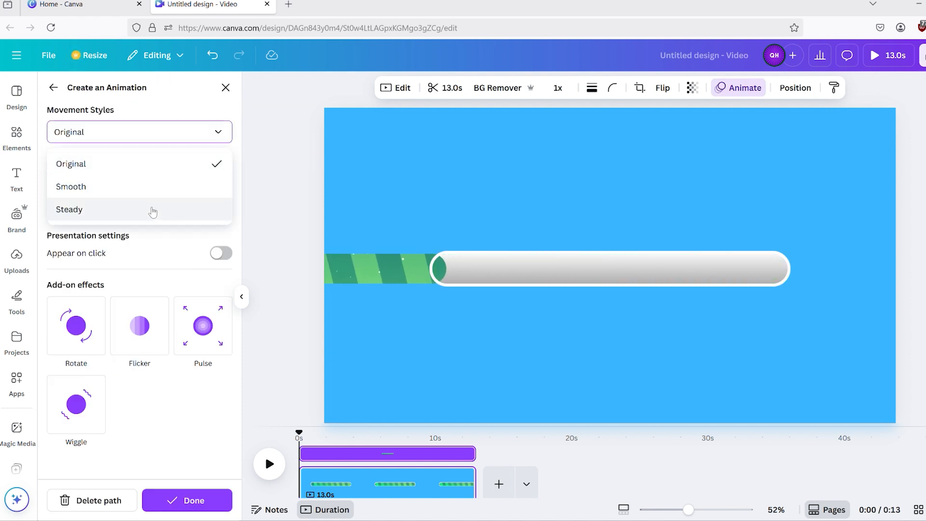
pyautogui.click(69, 208)
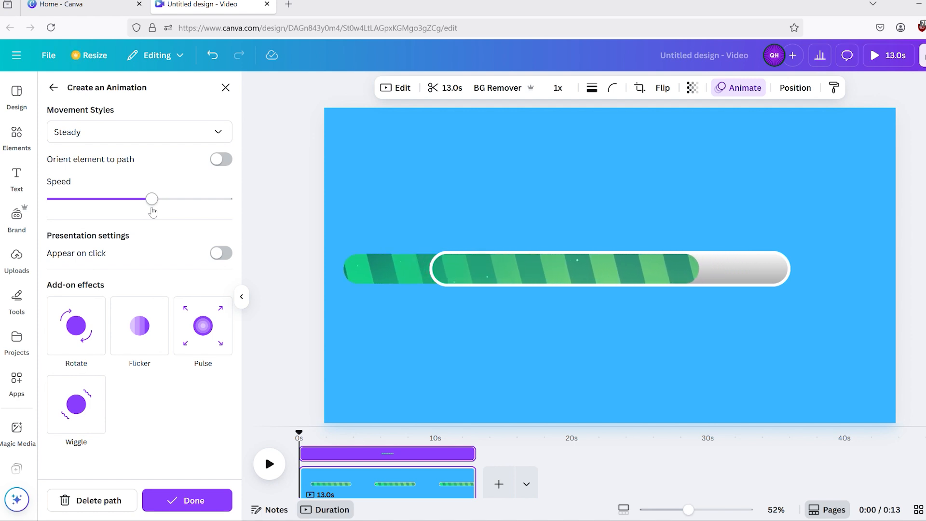
pyautogui.moveTo(152, 199); pyautogui.dragTo(149, 199)
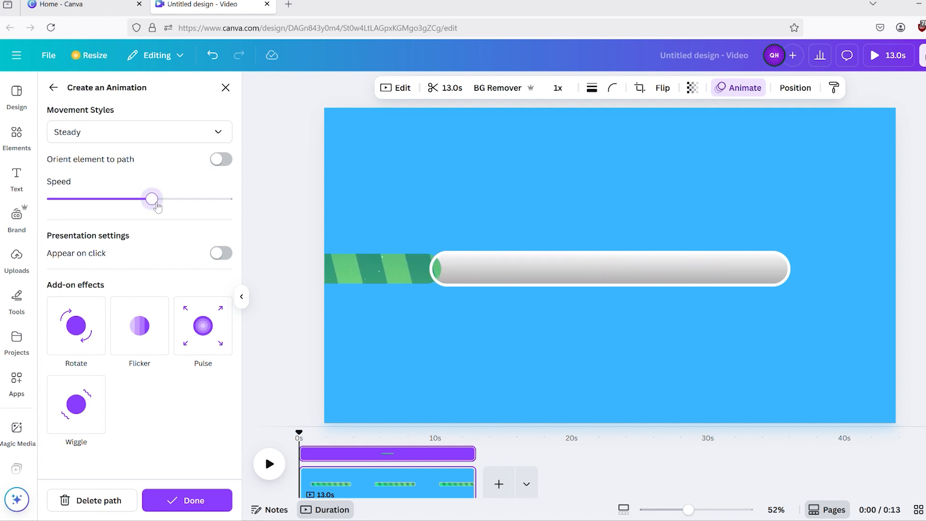
pyautogui.moveTo(153, 199); pyautogui.dragTo(176, 199)
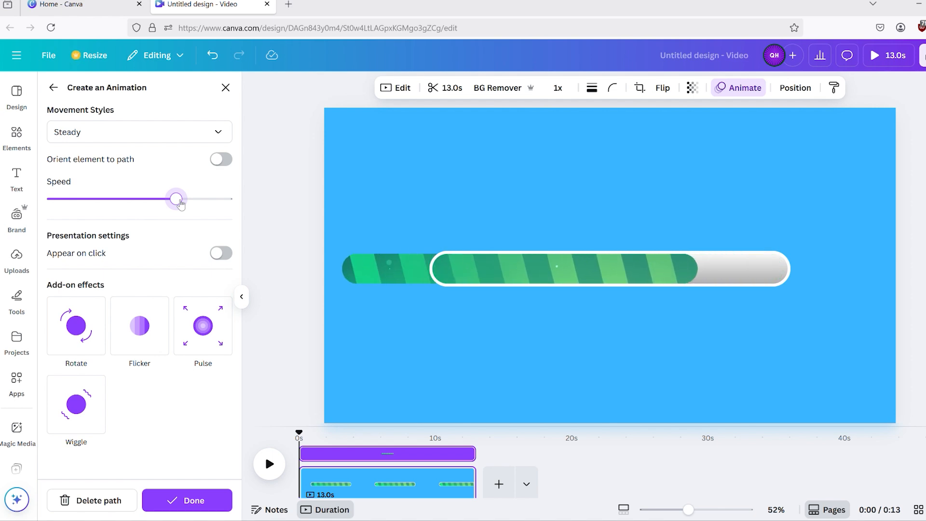
pyautogui.click(16, 137)
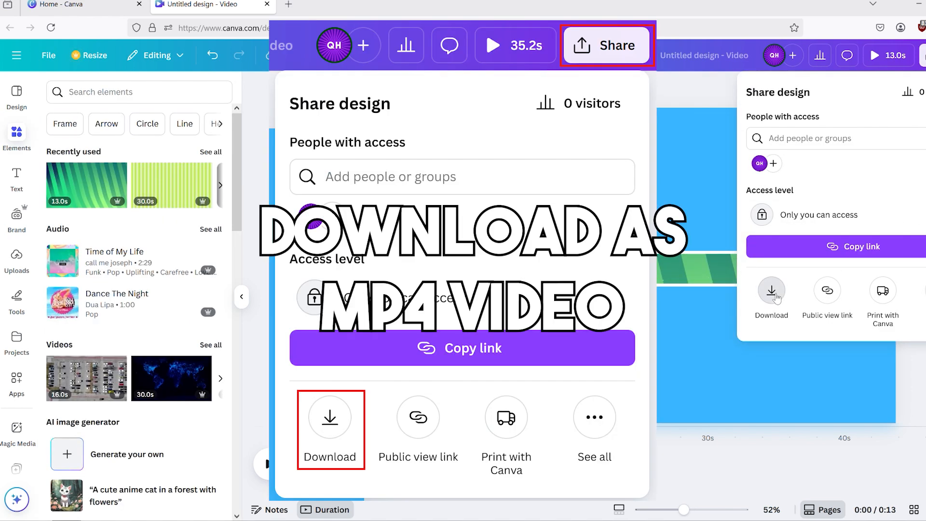
# Step: Download the design as a 1080p MP4 video
pyautogui.click(771, 293)
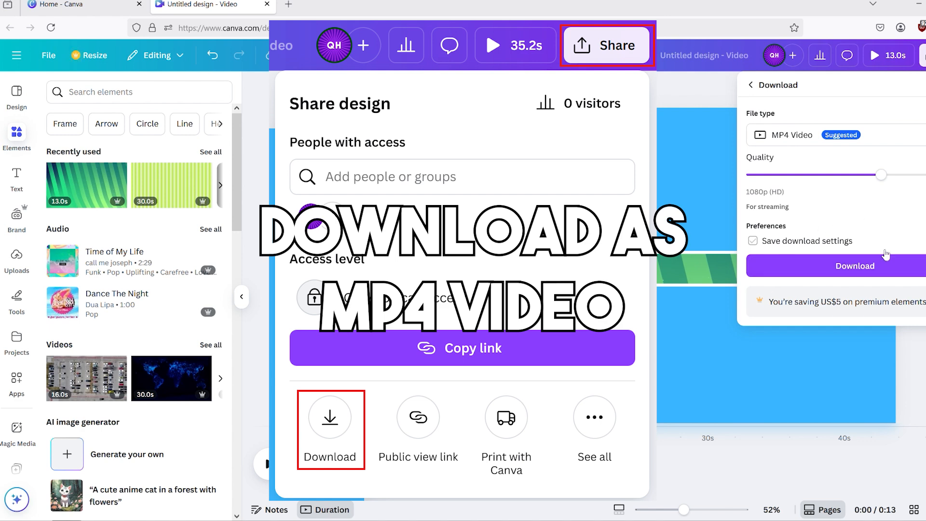
pyautogui.click(855, 265)
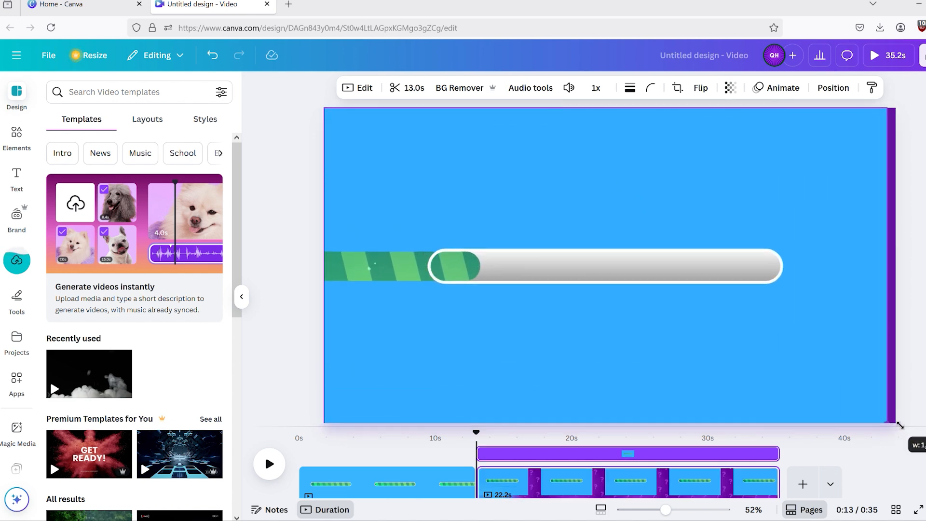
# Step: Add the exported timer video to the page and crop off the area left of the pill
pyautogui.click(602, 266)
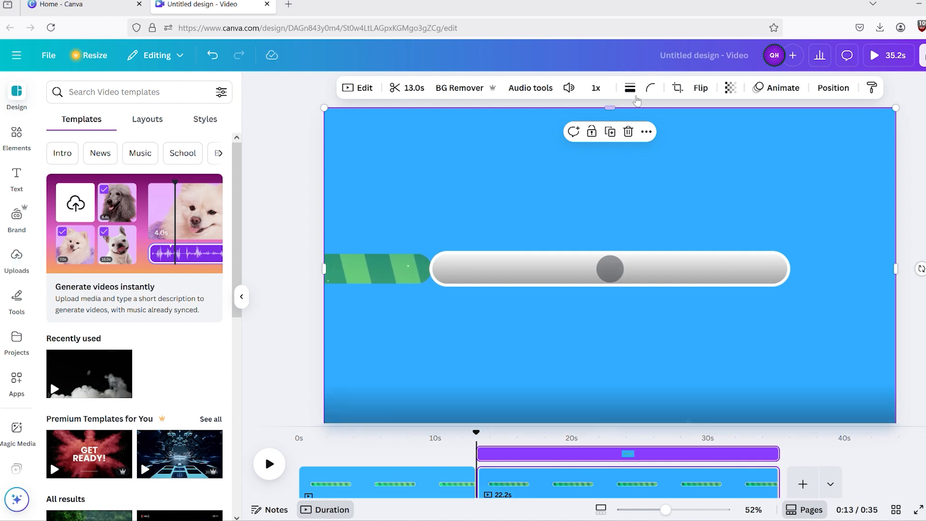
pyautogui.click(649, 87)
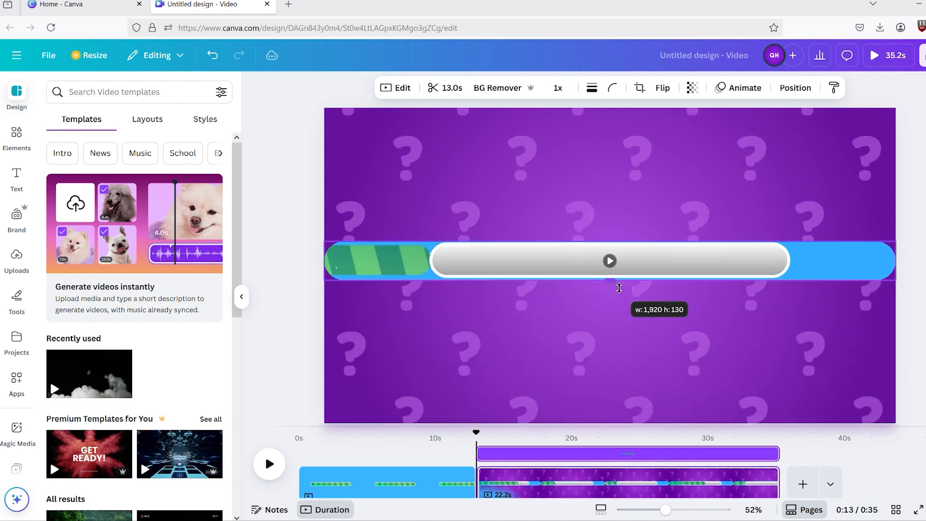
pyautogui.click(609, 260)
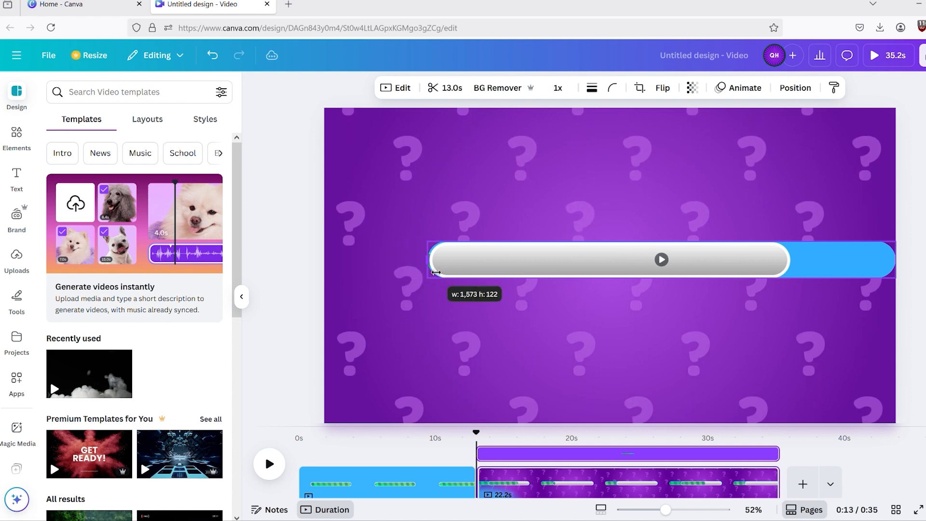
pyautogui.moveTo(428, 260); pyautogui.dragTo(433, 260)
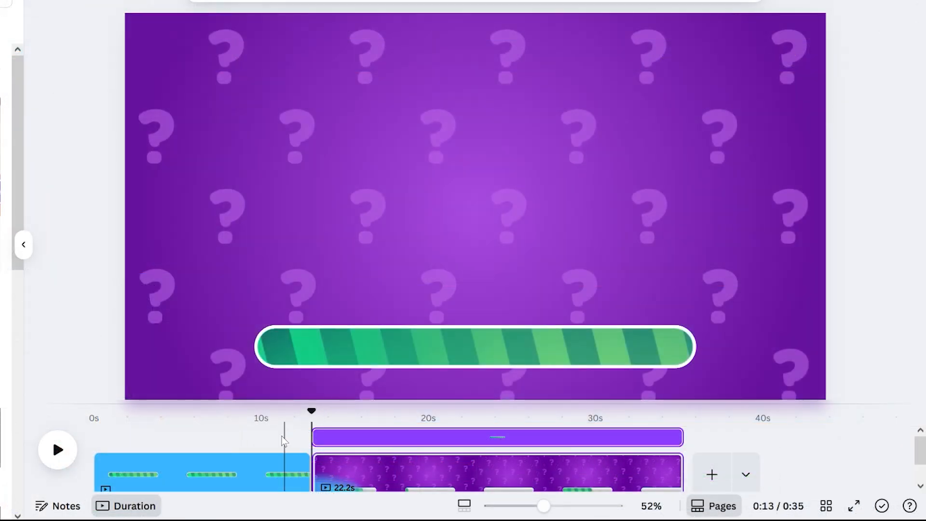
pyautogui.click(57, 450)
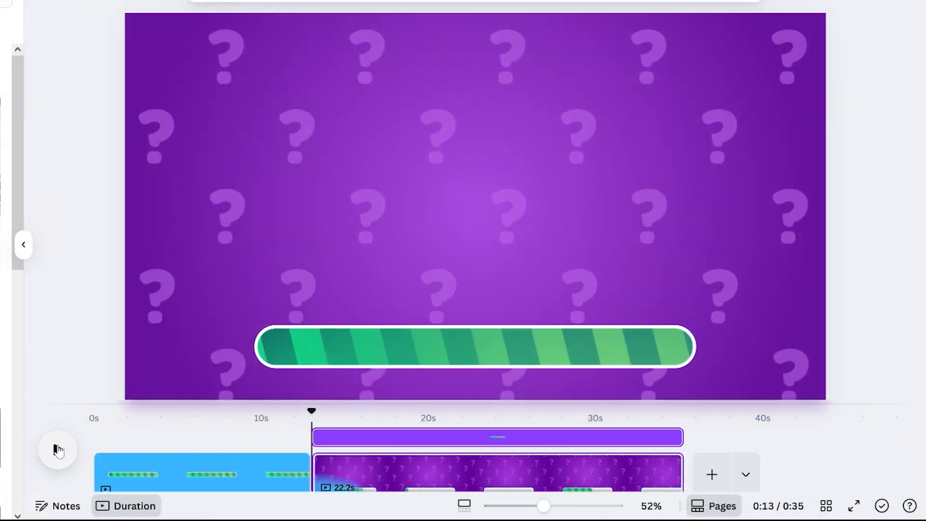